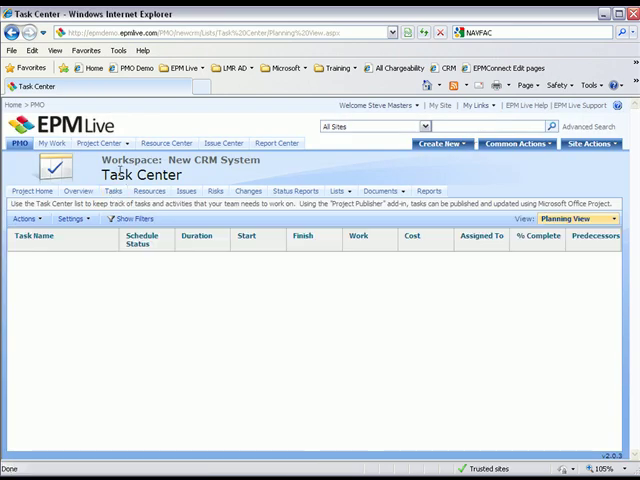
# Step: Open the New CRM System schedule from Task Center in Microsoft Project, choosing Edit
pyautogui.click(25, 219)
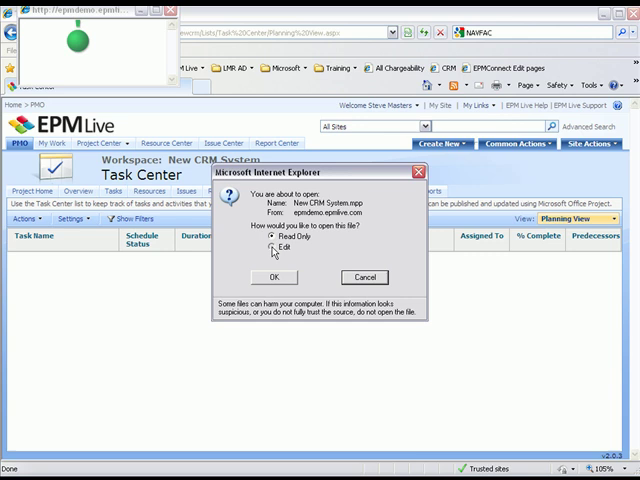
pyautogui.click(274, 277)
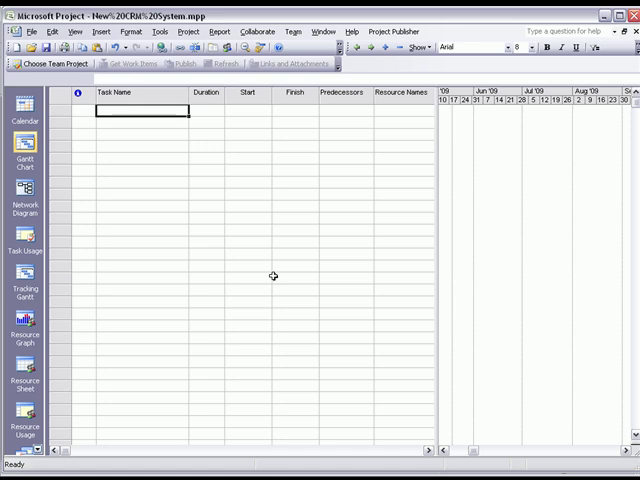
pyautogui.moveTo(160, 121)
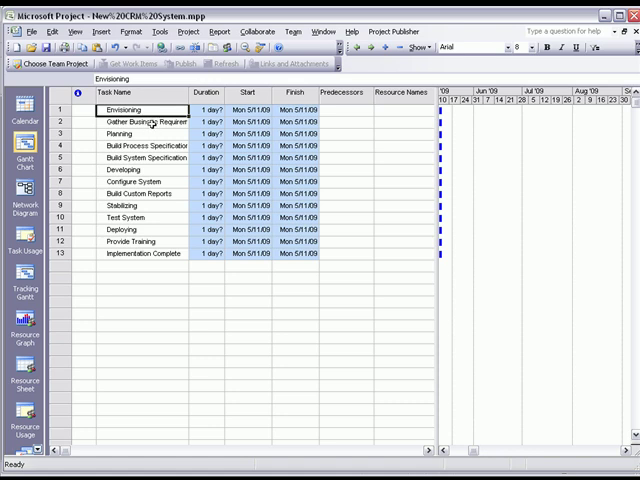
# Step: Select the first CRM task that will become a subtask
pyautogui.click(145, 116)
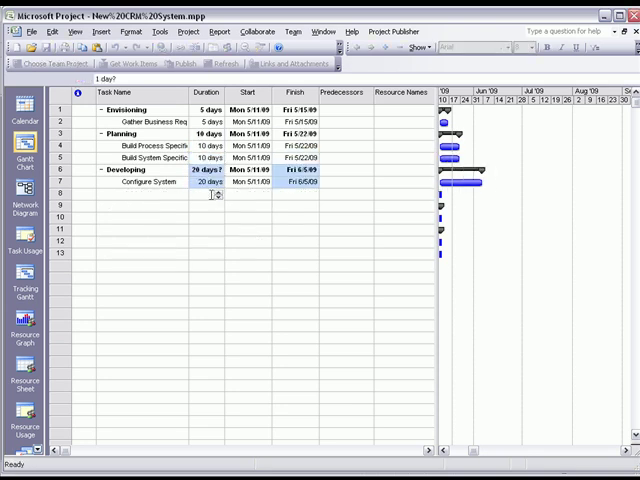
# Step: Enter task durations of 5 and 3 days in the Duration column
pyautogui.write('5 days')
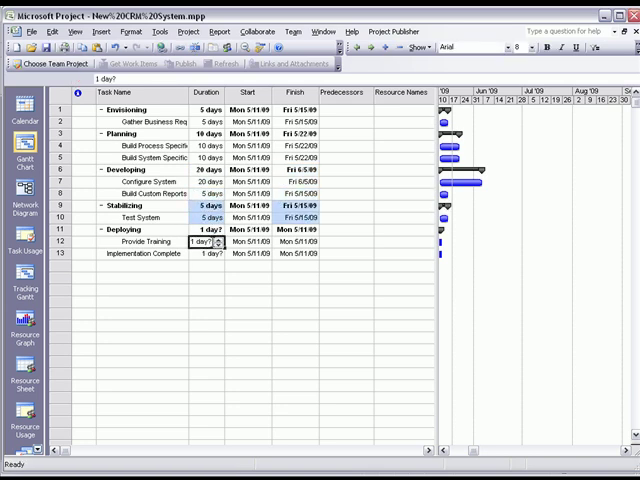
pyautogui.write('3')
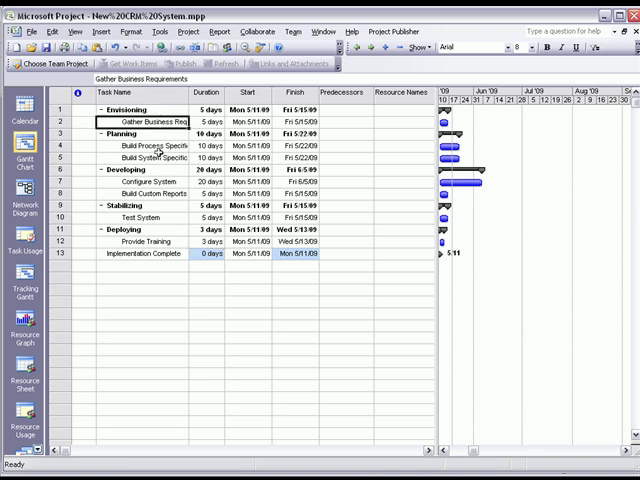
# Step: Select the subtasks to link, including Configure System
pyautogui.click(125, 181)
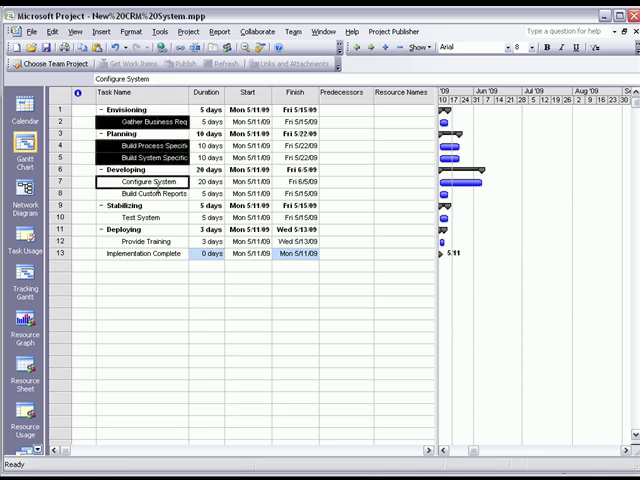
pyautogui.click(120, 216)
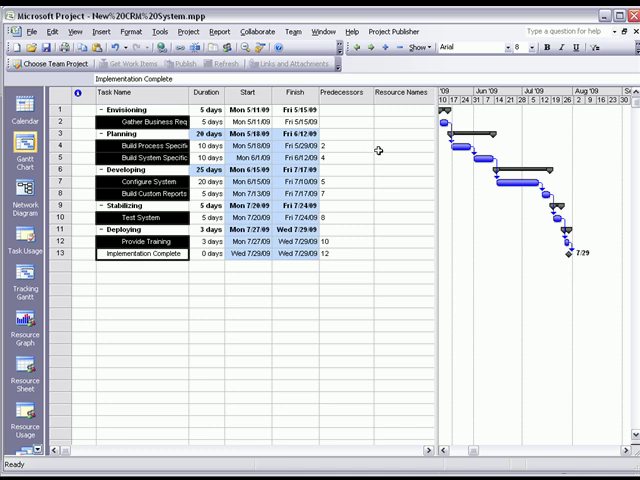
pyautogui.moveTo(385, 123)
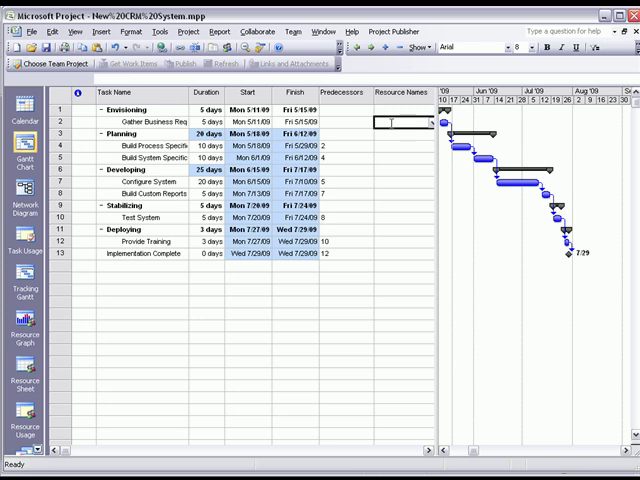
# Step: Assign Steve Masters, Adam Barr and Scott Bishop to subtasks, then start publishing
pyautogui.write('Steve Masters')
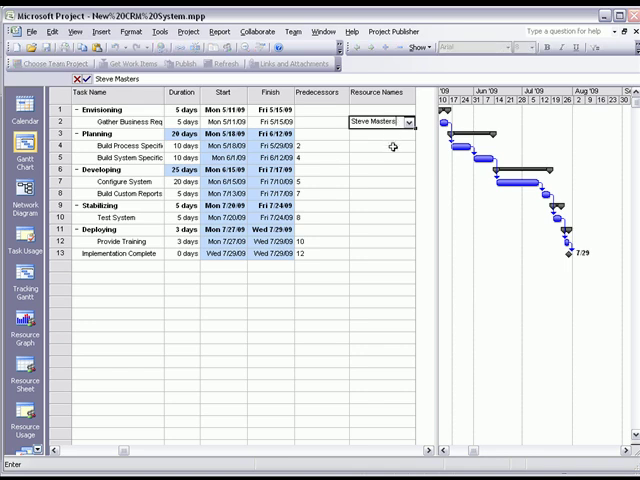
pyautogui.write('Steve Masters')
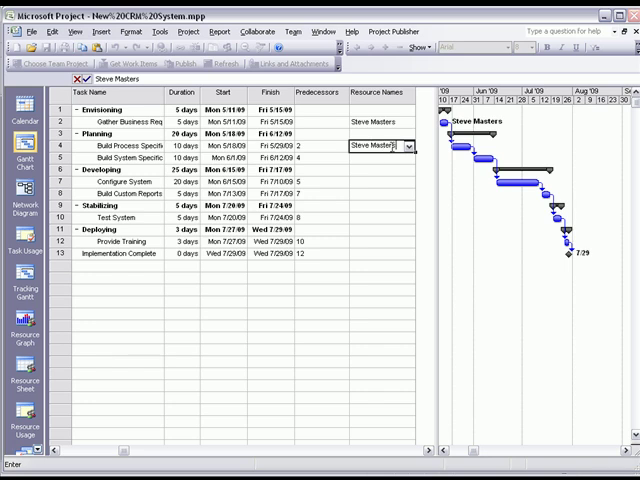
pyautogui.write('Steve Masters')
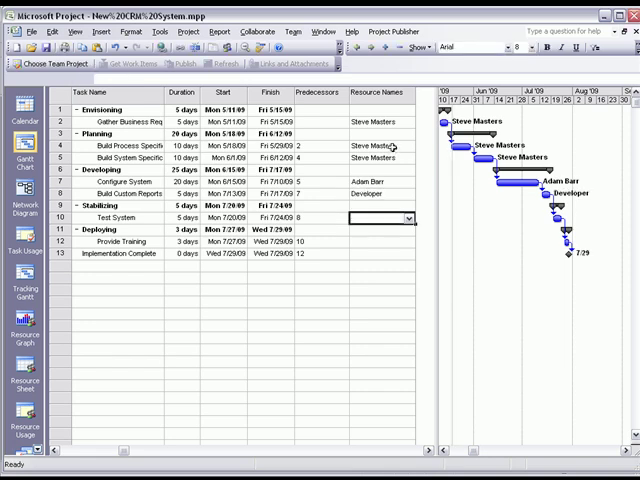
pyautogui.write('Adam Barr')
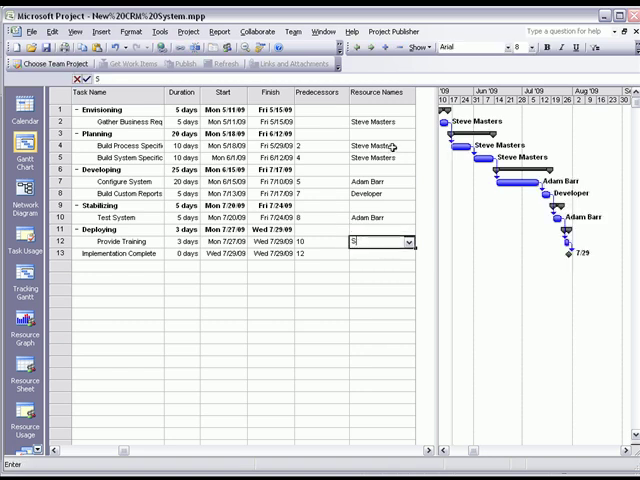
pyautogui.write('Scott Bishop')
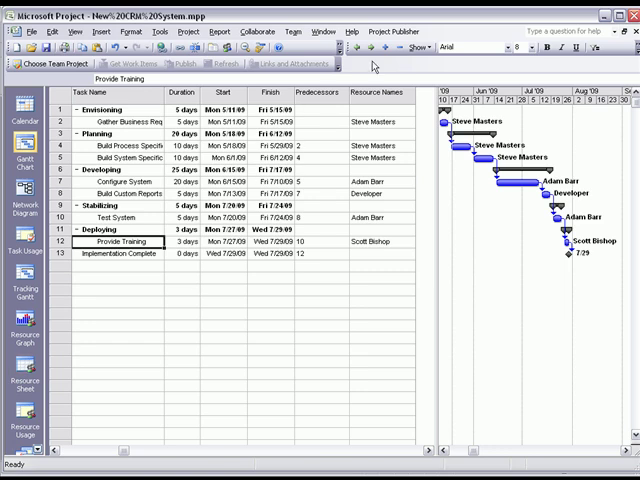
pyautogui.click(394, 31)
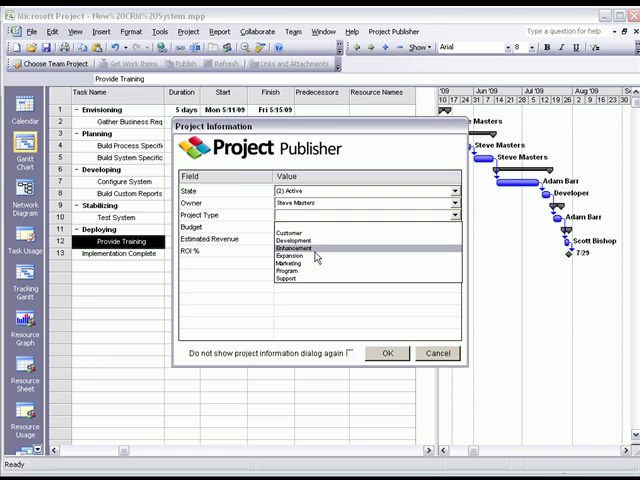
# Step: Set project type to Enhancement and budget to 65000, and confirm the project information
pyautogui.click(300, 248)
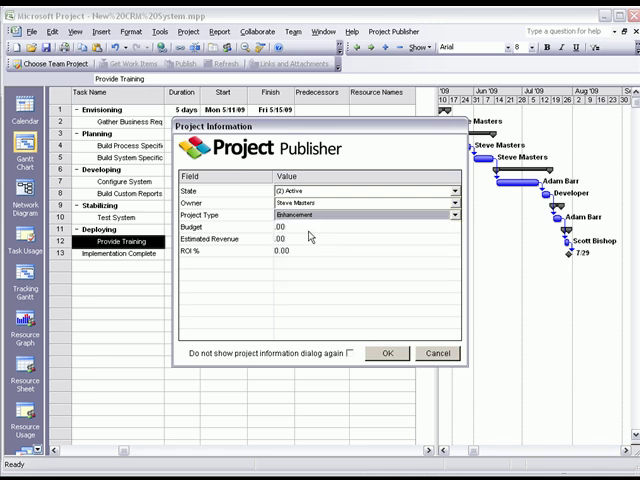
pyautogui.click(290, 227)
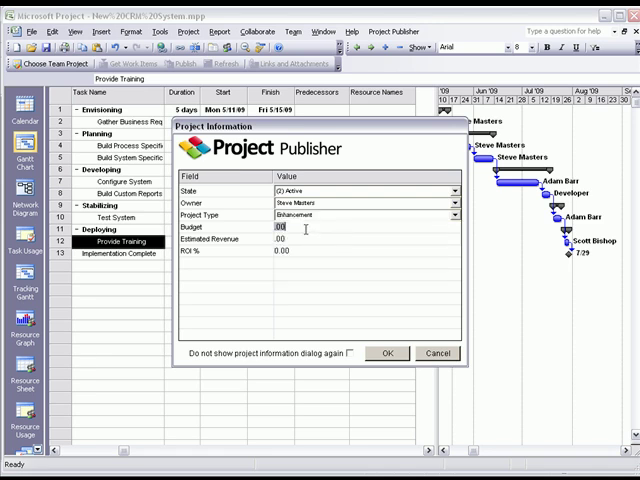
pyautogui.write('65000')
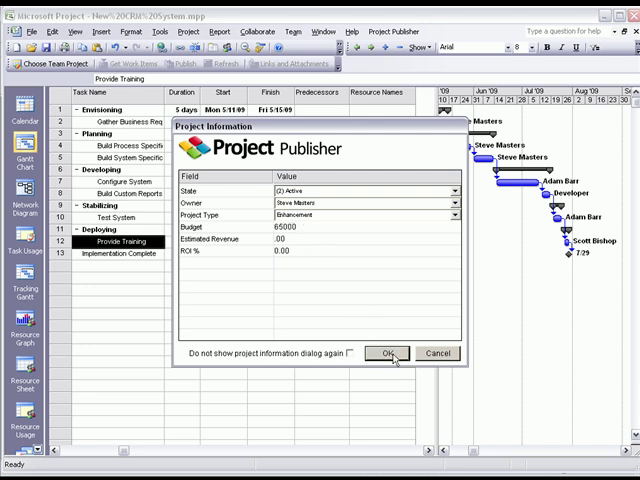
pyautogui.click(385, 353)
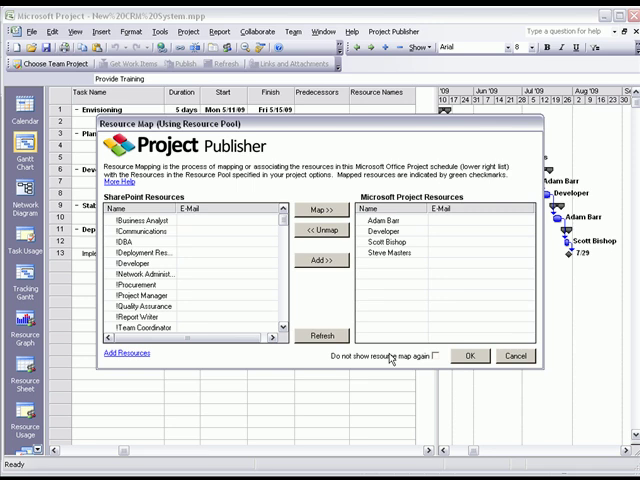
pyautogui.moveTo(390, 360)
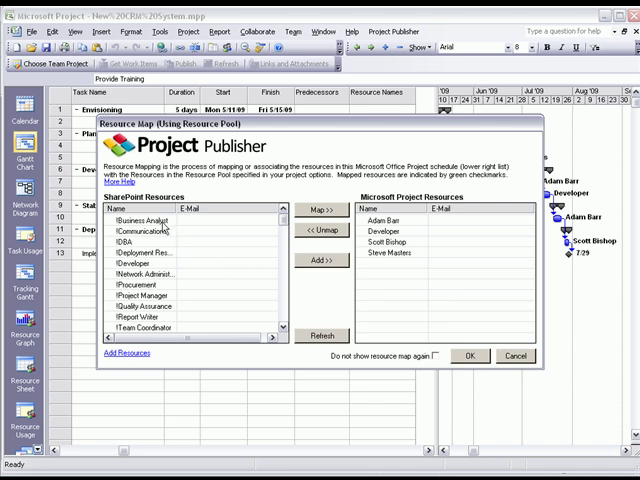
# Step: Pick the Developer resource for mapping in the Resource Map dialog
pyautogui.click(285, 330)
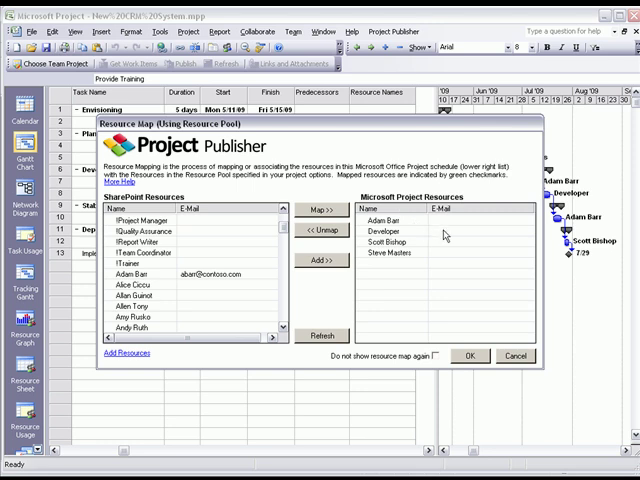
pyautogui.moveTo(194, 234)
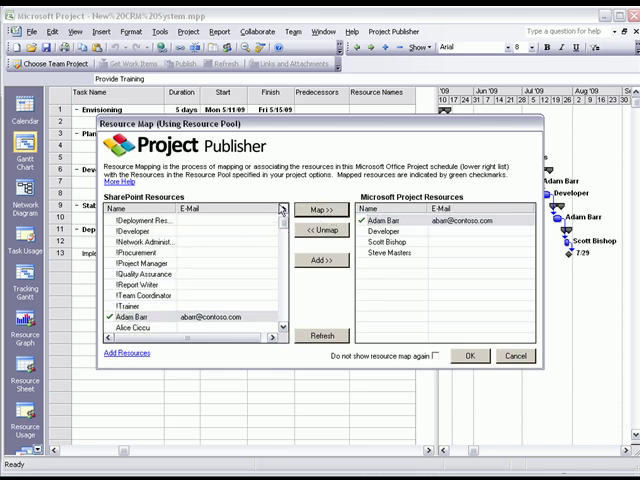
pyautogui.click(385, 230)
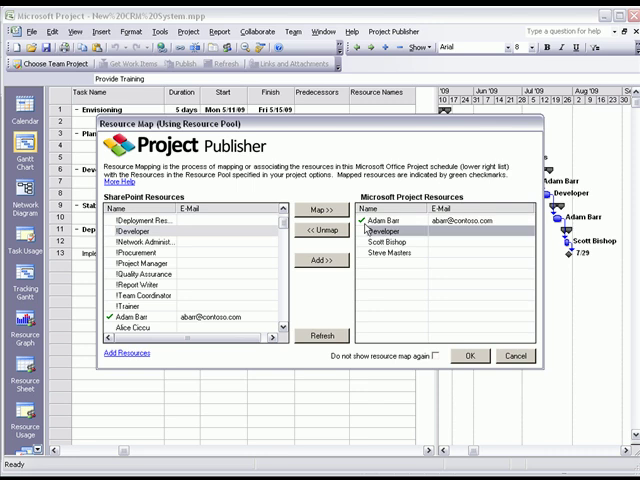
pyautogui.scroll(-3)
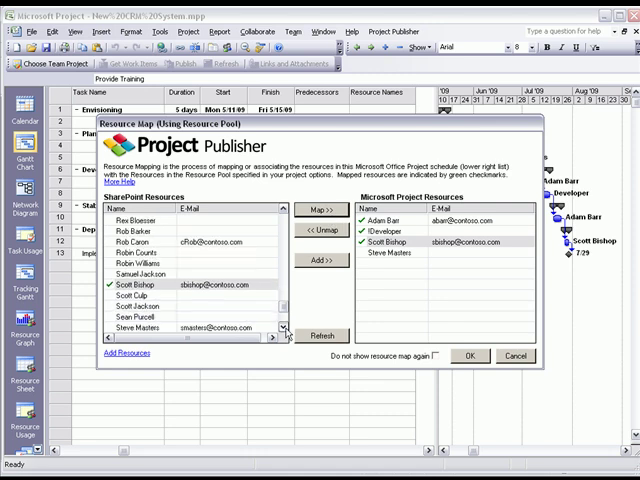
pyautogui.scroll(-3)
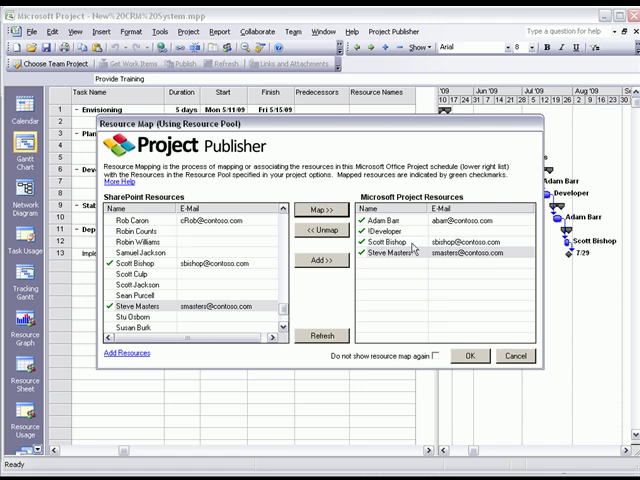
pyautogui.moveTo(412, 250)
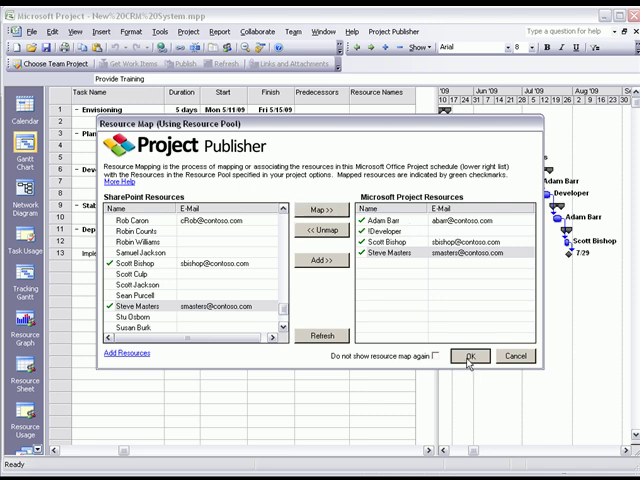
# Step: Confirm the resource map to publish, declining the team email
pyautogui.click(471, 355)
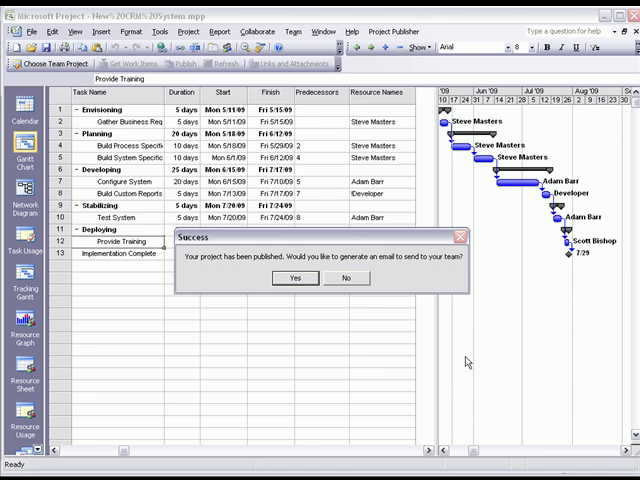
pyautogui.click(346, 278)
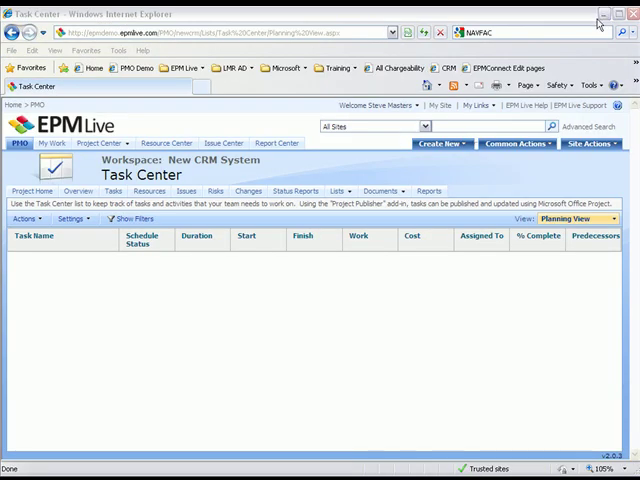
pyautogui.moveTo(331, 167)
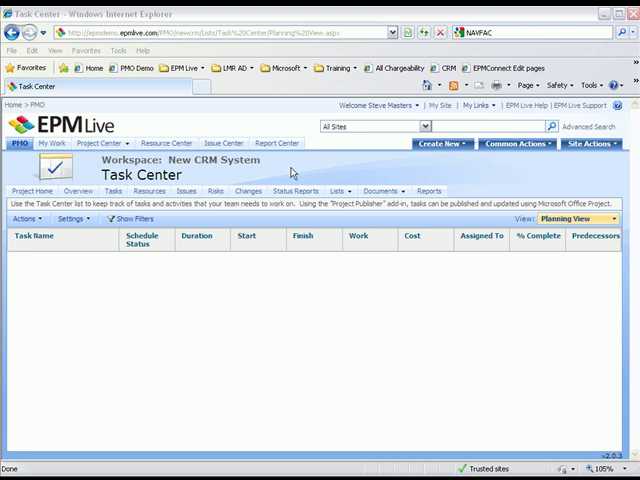
# Step: Refresh the Task Center page from its right-click menu
pyautogui.rightClick(295, 173)
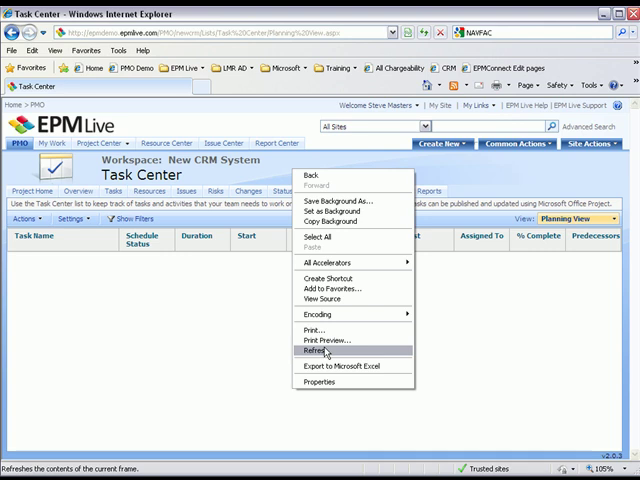
pyautogui.click(320, 351)
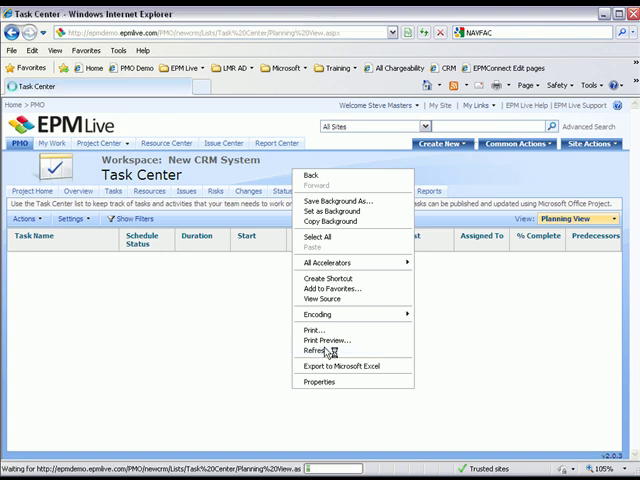
pyautogui.click(318, 350)
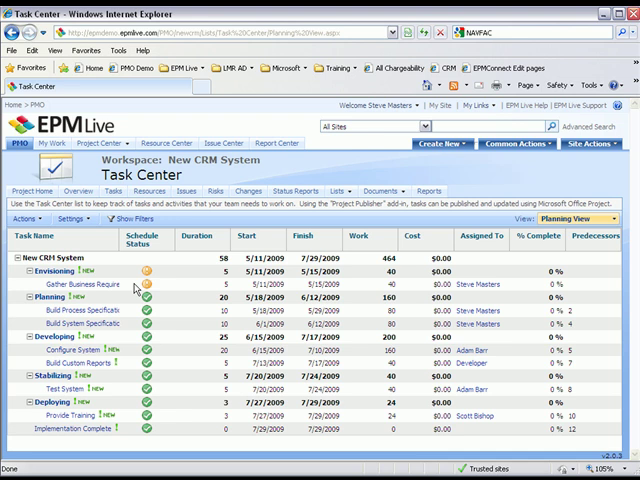
pyautogui.moveTo(135, 287)
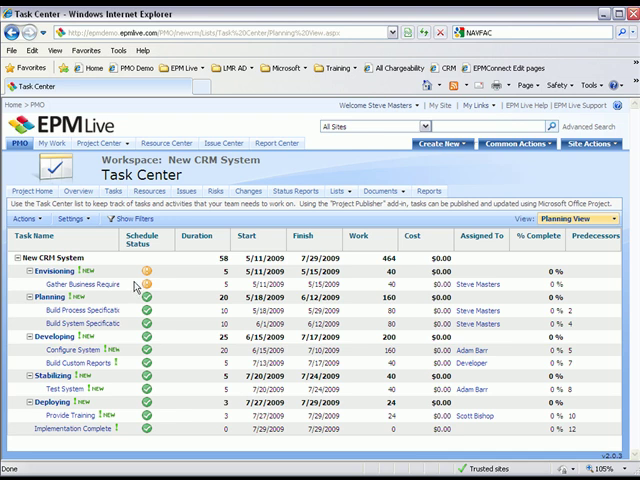
pyautogui.moveTo(135, 290)
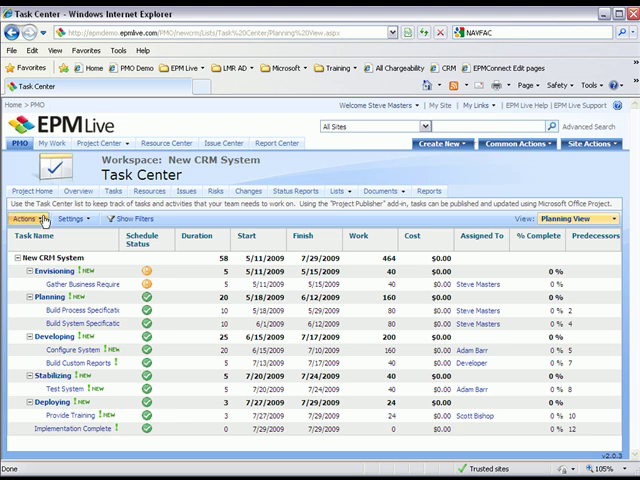
# Step: Open the Task Center list Actions menu to reach the Gantt view
pyautogui.click(30, 218)
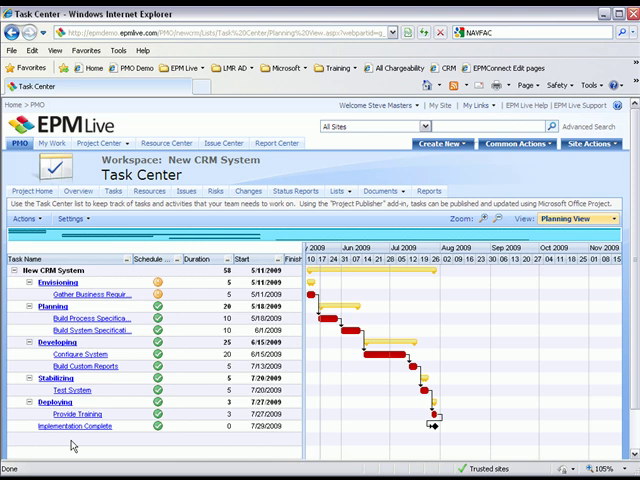
pyautogui.moveTo(471, 232)
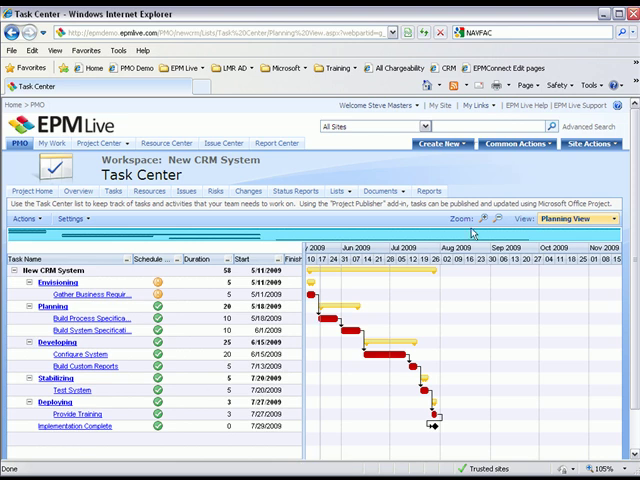
# Step: Zoom the Gantt to daily detail, collapse the Developing phase, and switch to Tracking view
pyautogui.click(487, 219)
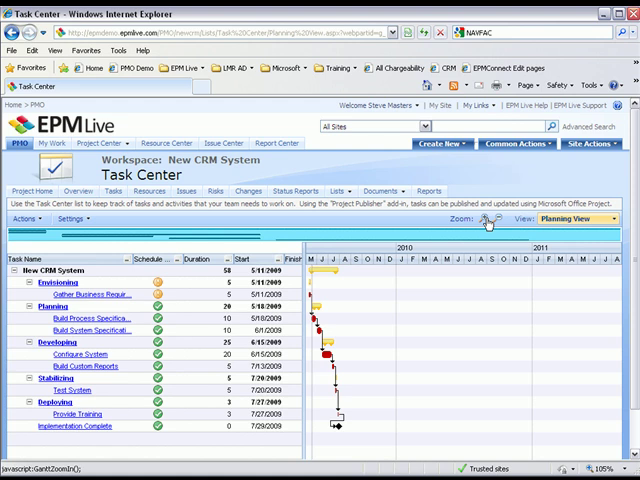
pyautogui.click(486, 219)
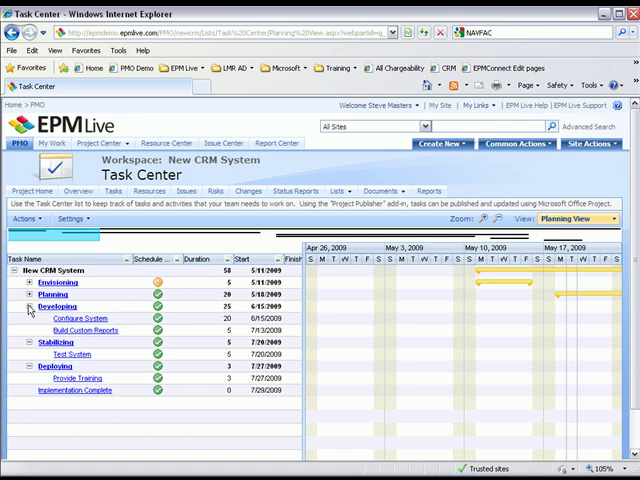
pyautogui.click(29, 318)
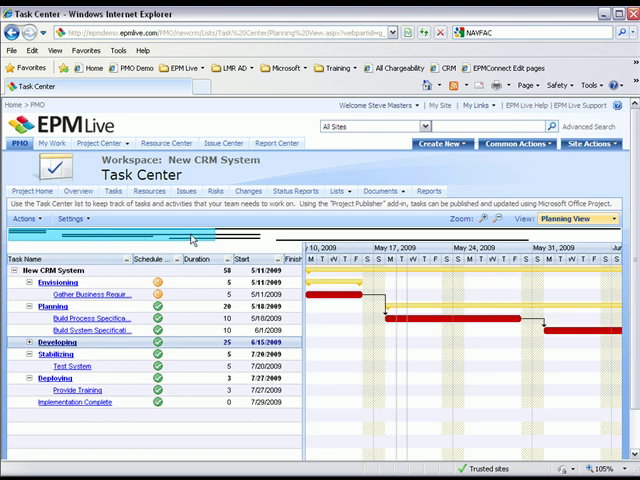
pyautogui.moveTo(192, 240)
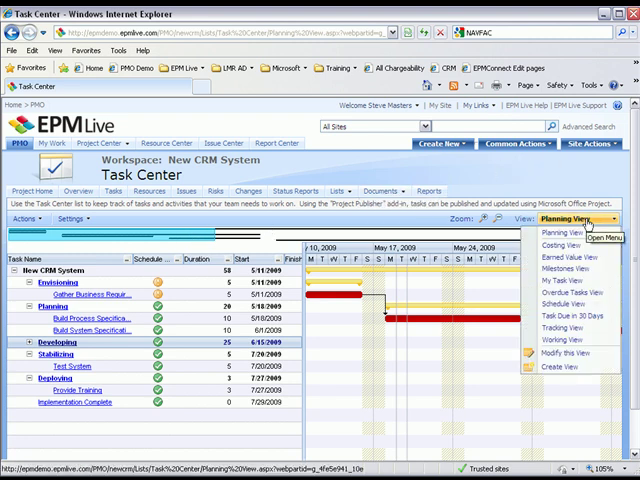
pyautogui.moveTo(570, 328)
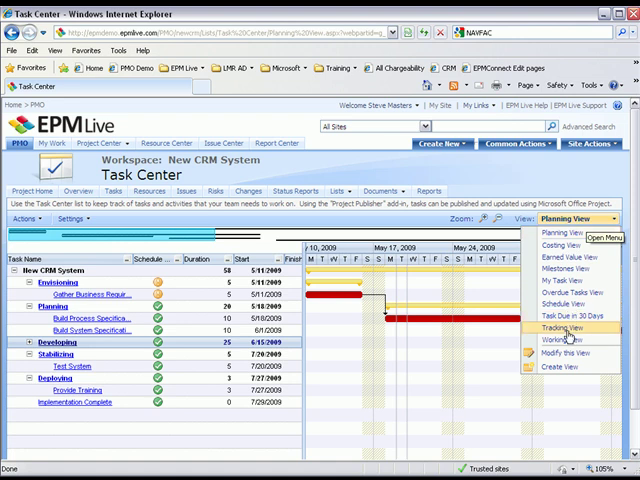
pyautogui.click(567, 328)
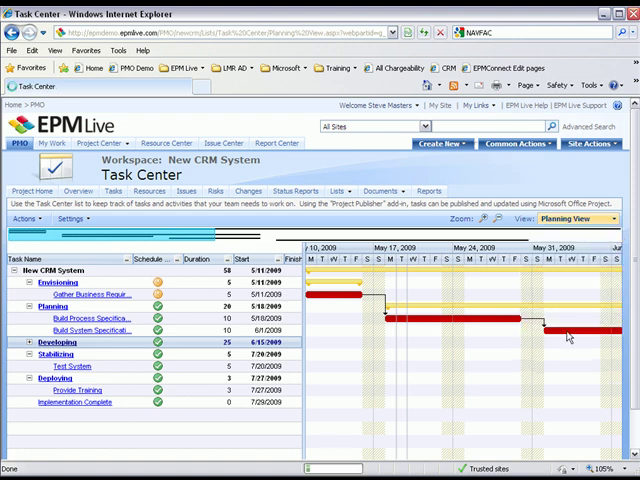